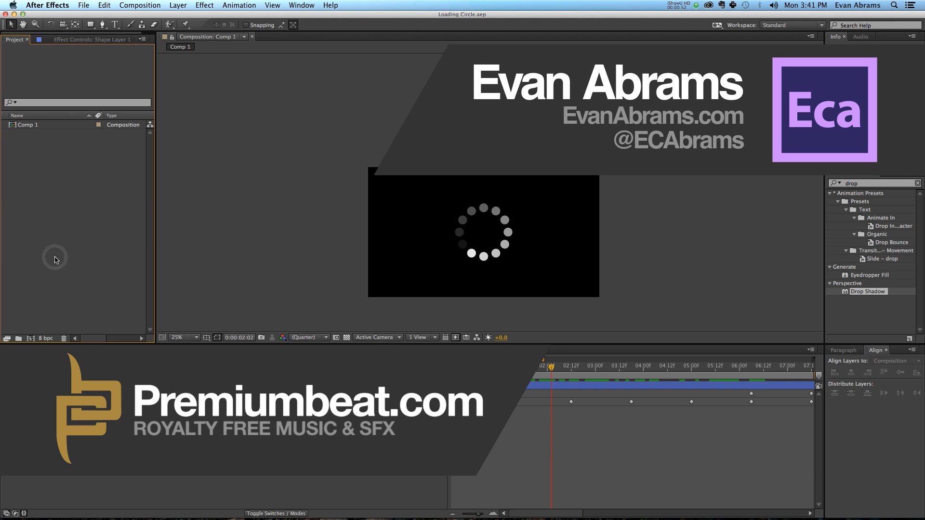
mouse_move(216, 324)
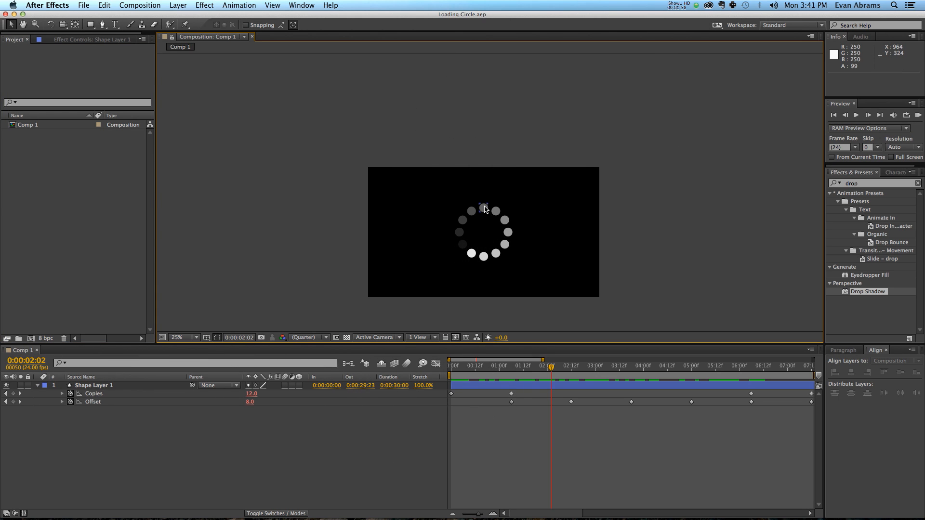
mouse_move(474, 288)
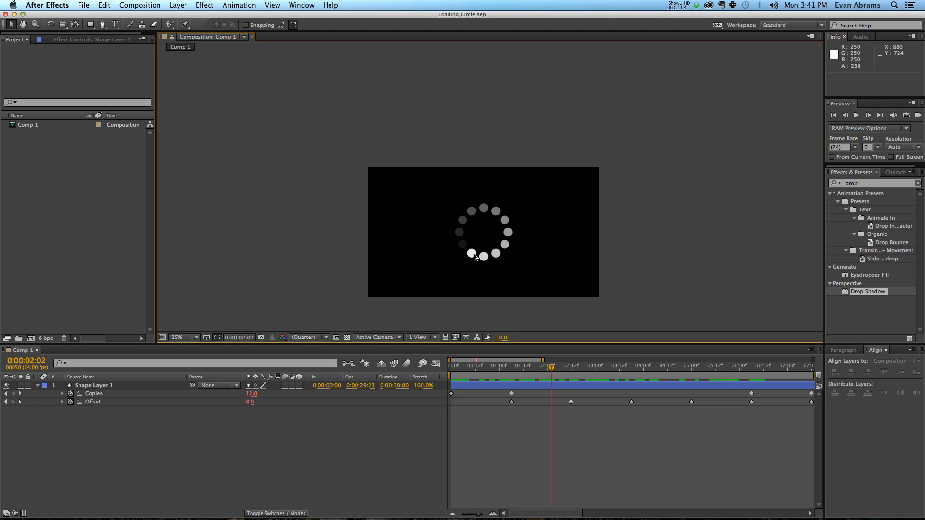
mouse_move(494, 213)
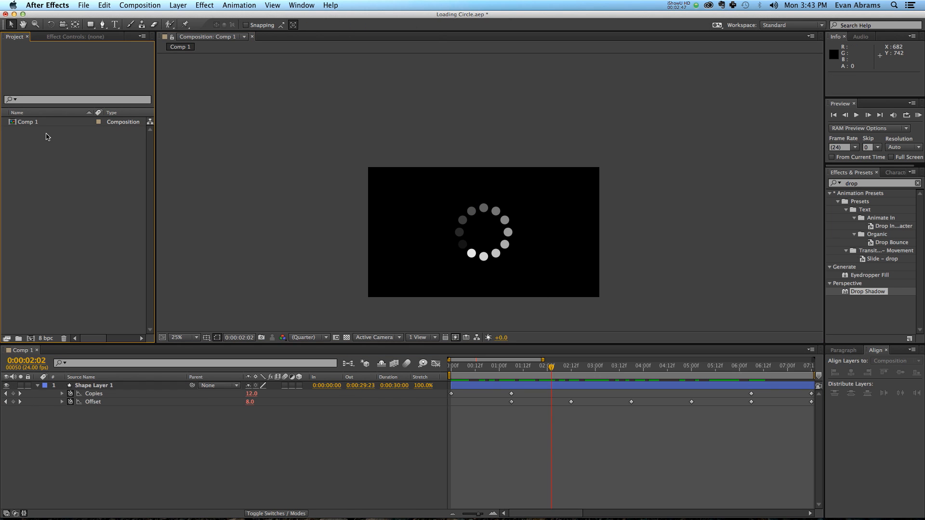
Step: Create Comp 2, a 1920×1080, 29.97 fps composition lasting about 30 seconds
left_click(33, 338)
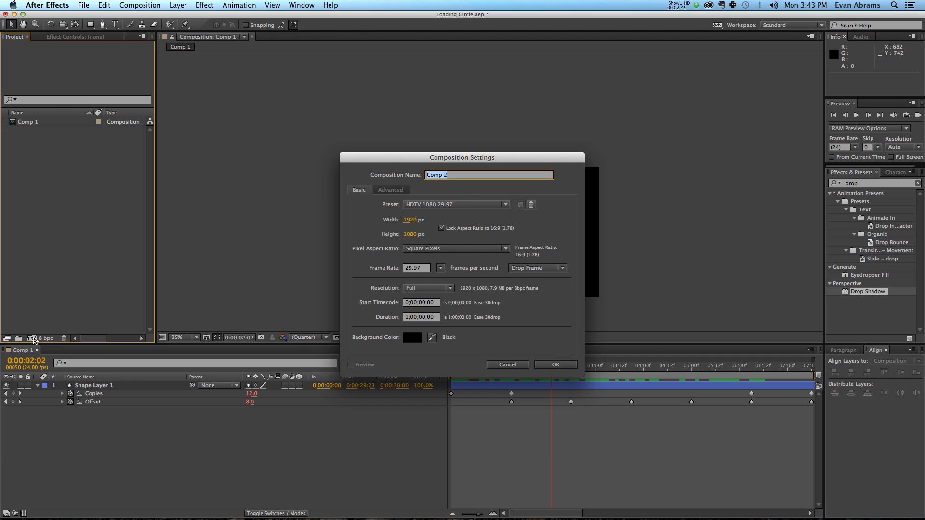
mouse_move(405, 202)
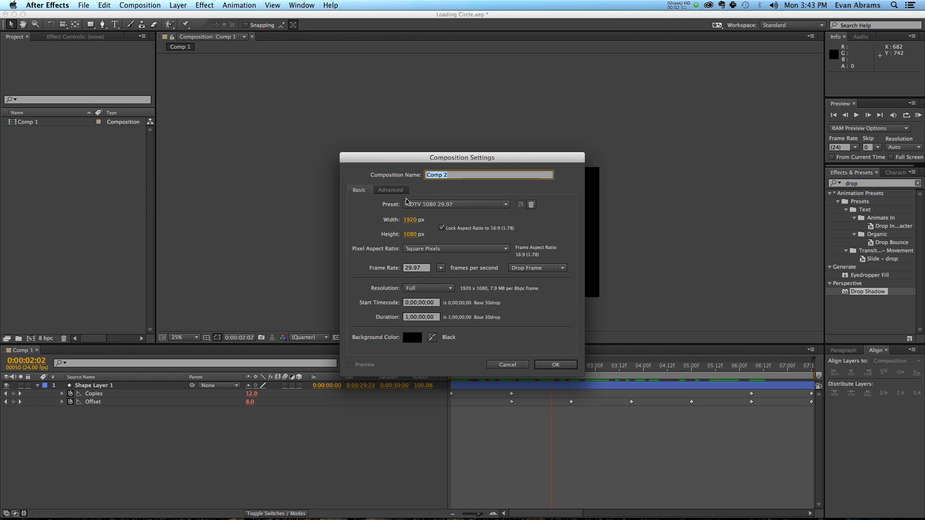
mouse_move(434, 279)
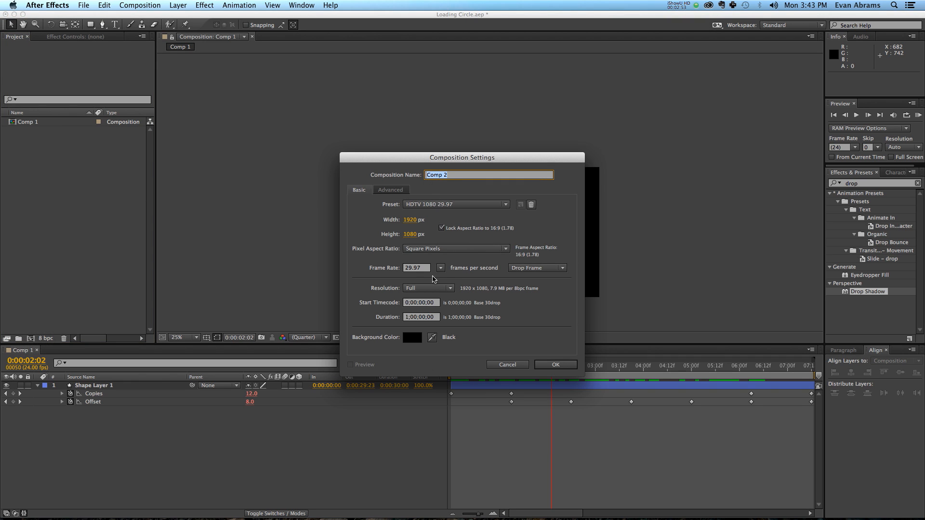
left_click(420, 317)
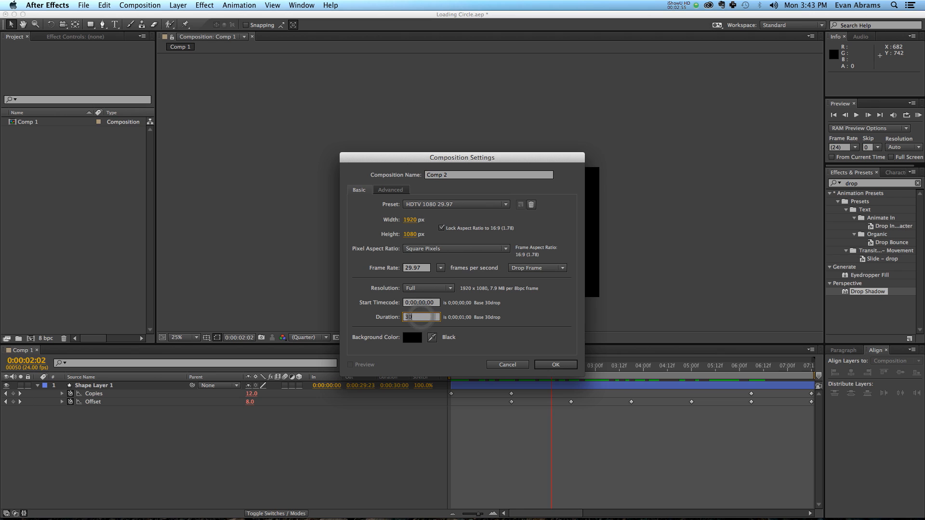
left_click(555, 364)
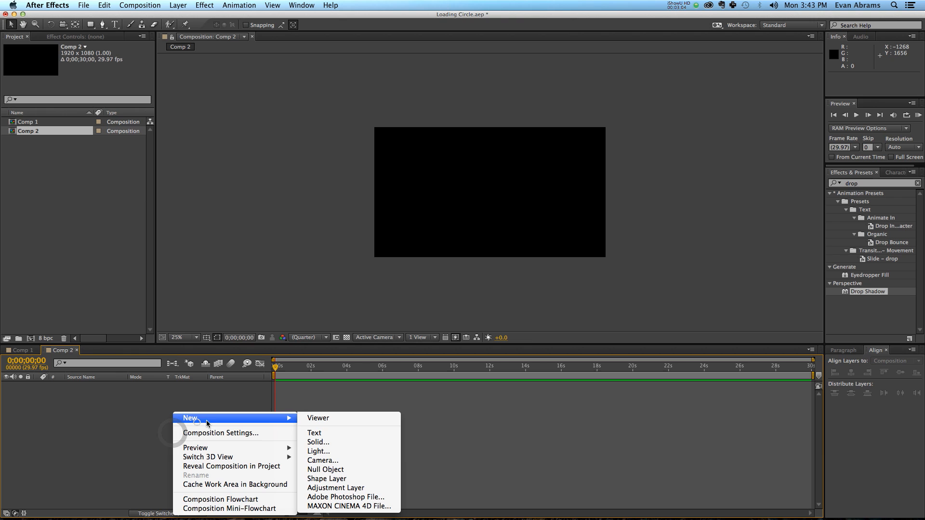
Step: Add a shape layer with a white 100×100 ellipse at 0,-250, plus a Repeater
left_click(327, 478)
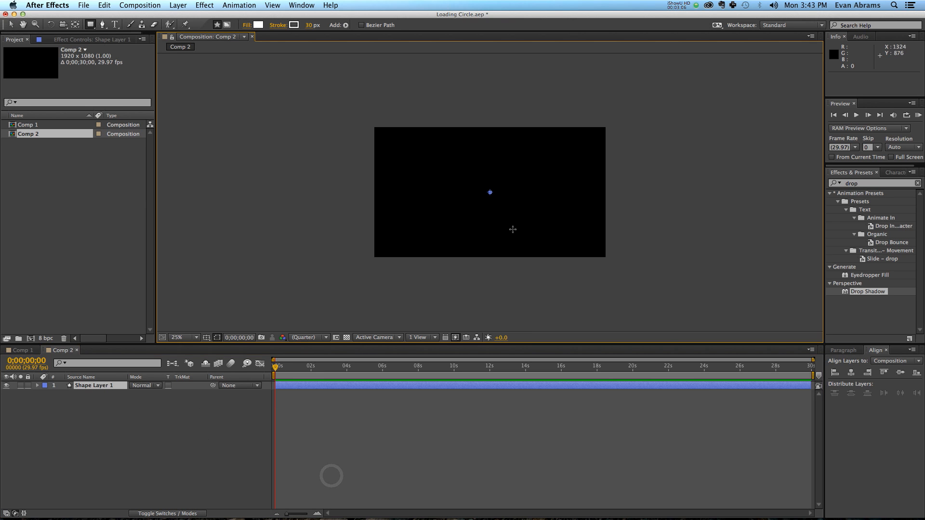
mouse_move(258, 24)
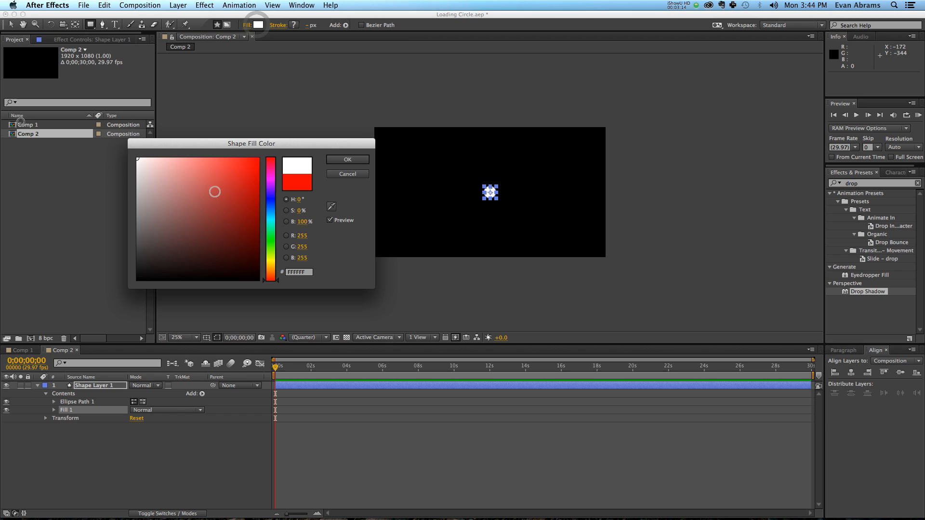
left_click(347, 160)
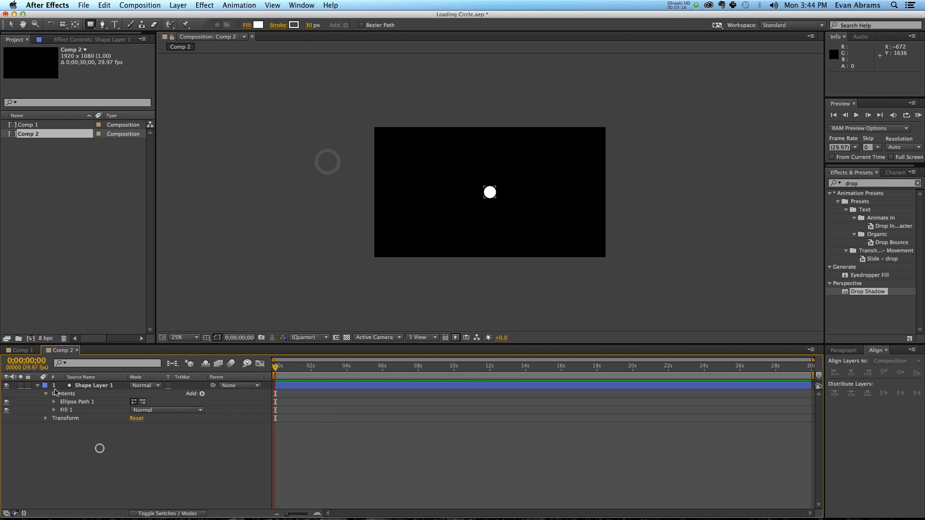
left_click(53, 401)
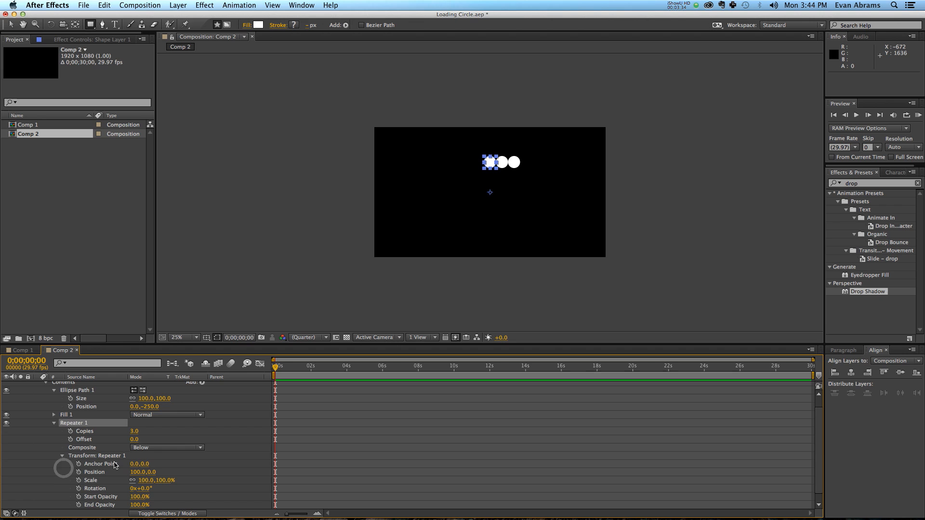
Step: Set Repeater 1 transform Position to 0,0 and Rotation to 30°, with 12 copies
scroll("down", 3)
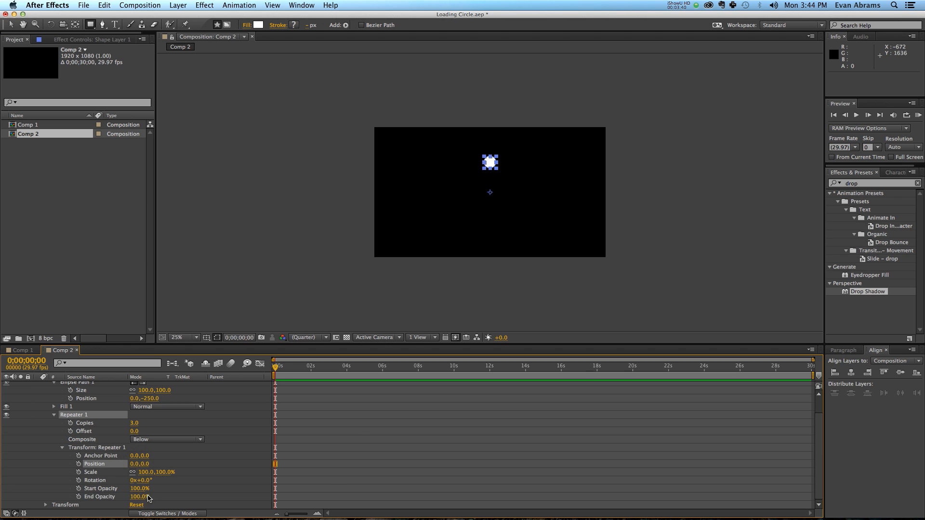
double_click(142, 480)
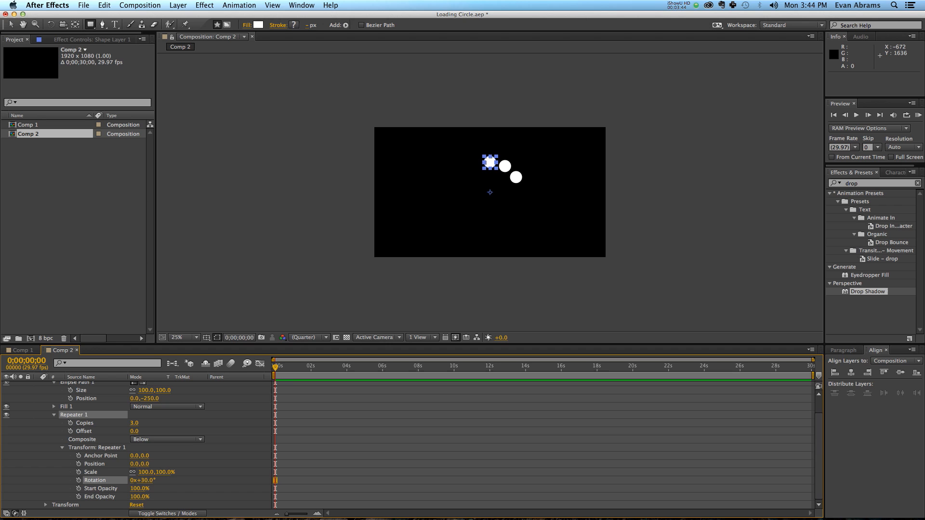
mouse_move(285, 413)
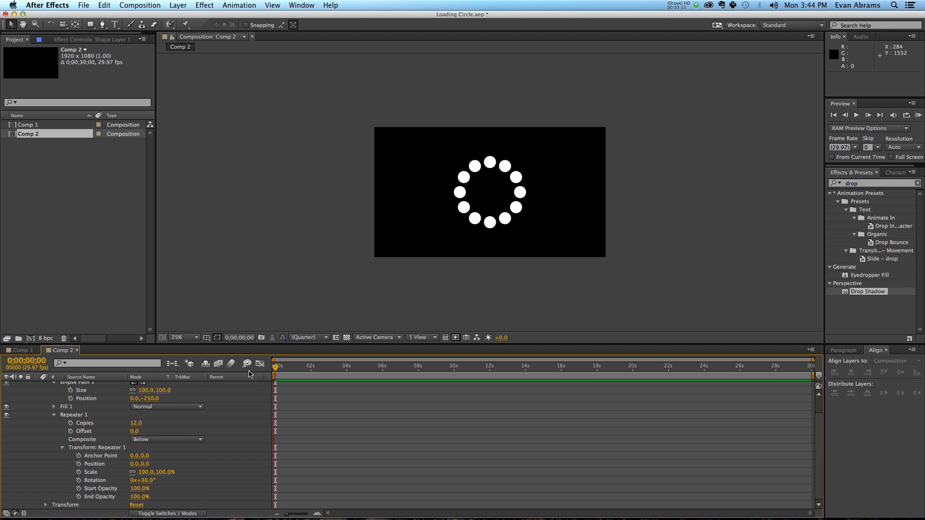
mouse_move(70, 428)
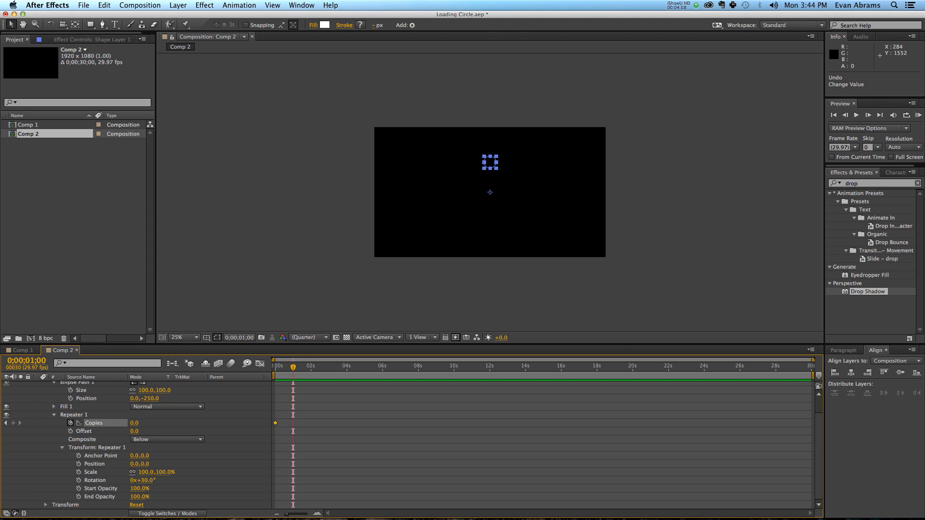
Step: Keyframe Repeater Copies from 0 at frame 0 to 12 at one second, then preview
double_click(134, 423)
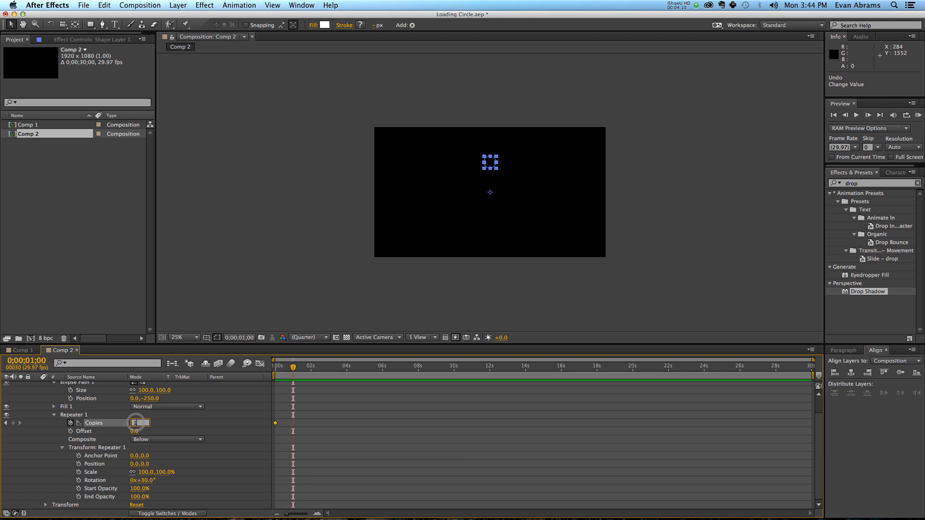
type("12.0")
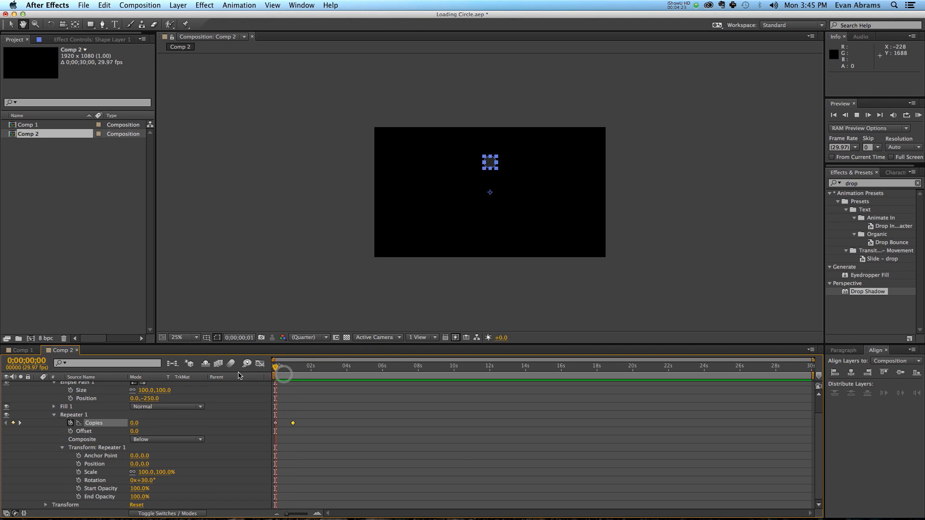
left_click(856, 115)
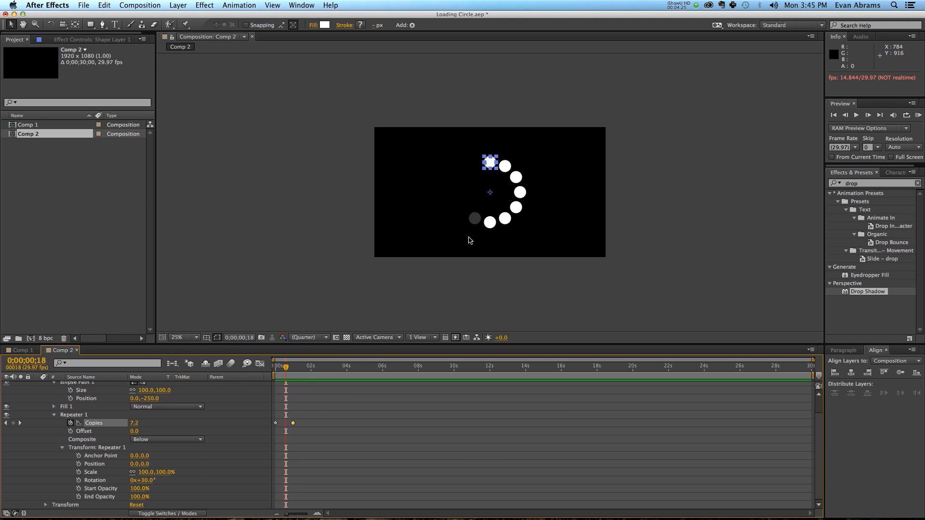
mouse_move(492, 163)
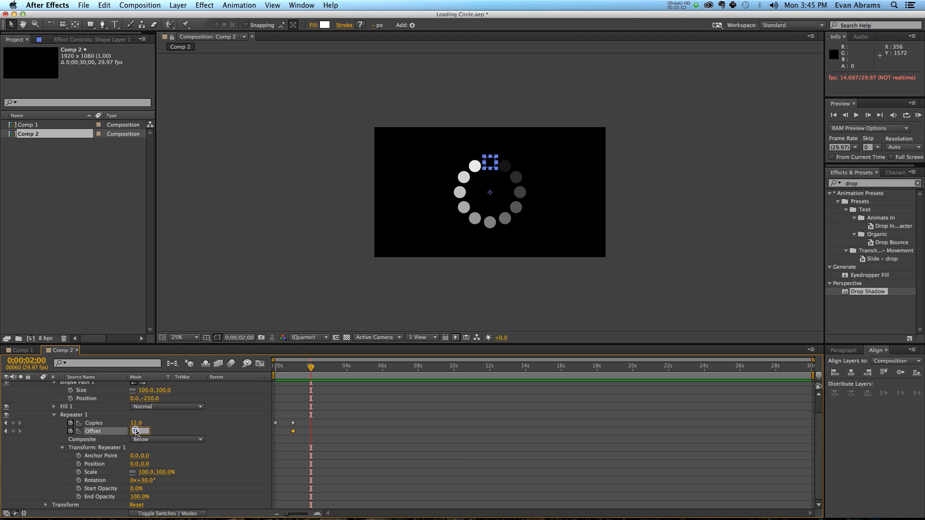
Step: Set Start Opacity to 0% and keyframe the repeater Offset up to 48 at five seconds
type("12.0")
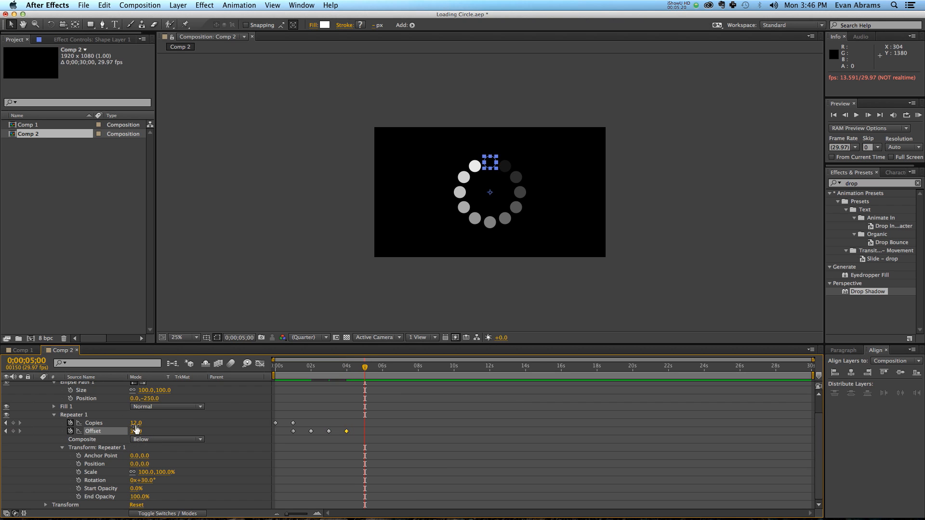
double_click(139, 431)
type("48")
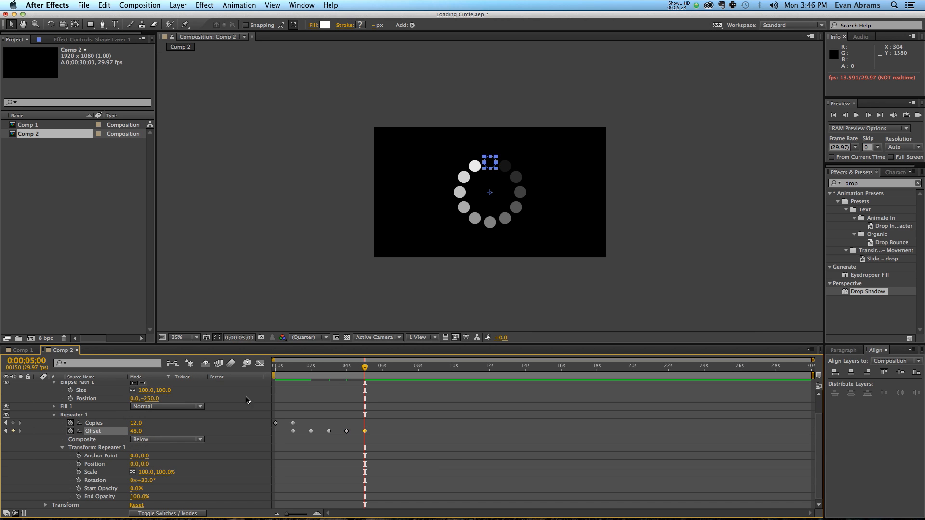
left_click(304, 365)
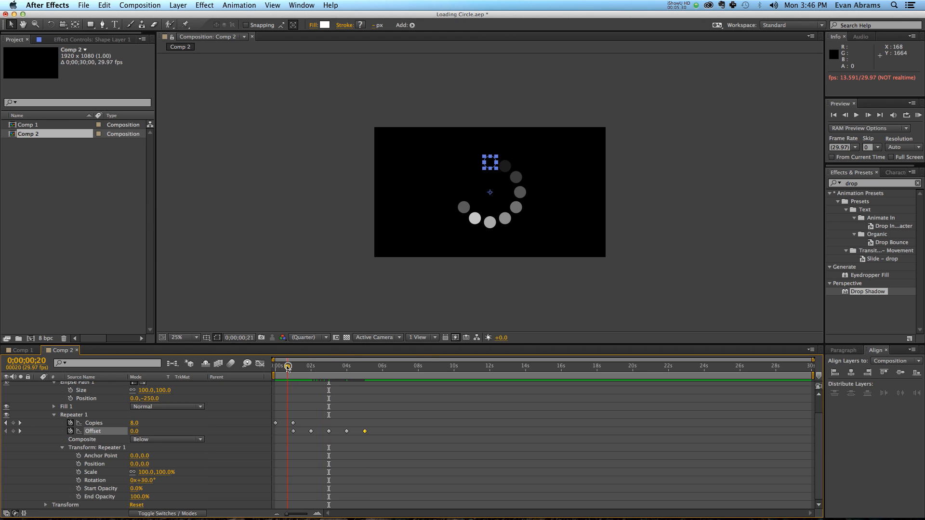
Step: Give Offset the expression Math.round(content("Repeater 1").offset) after previewing the ring
left_click_drag(288, 366, 285, 366)
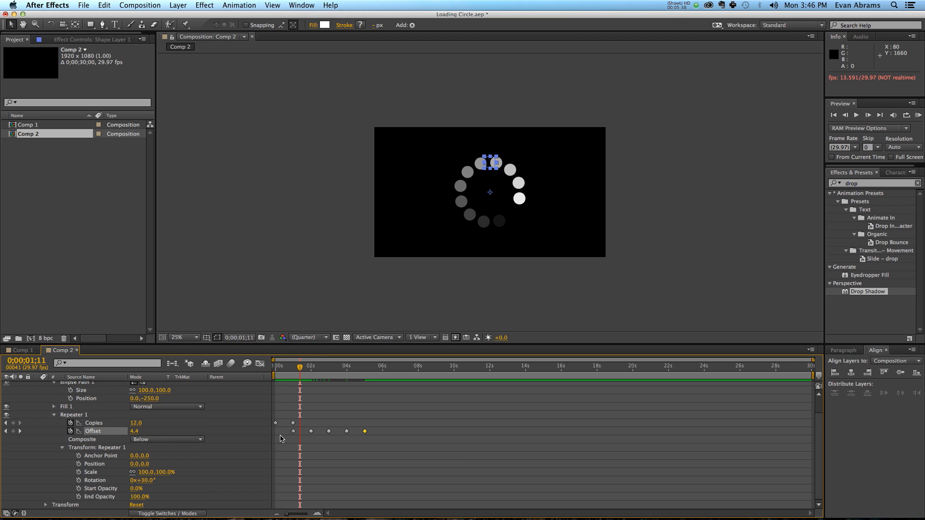
left_click(180, 337)
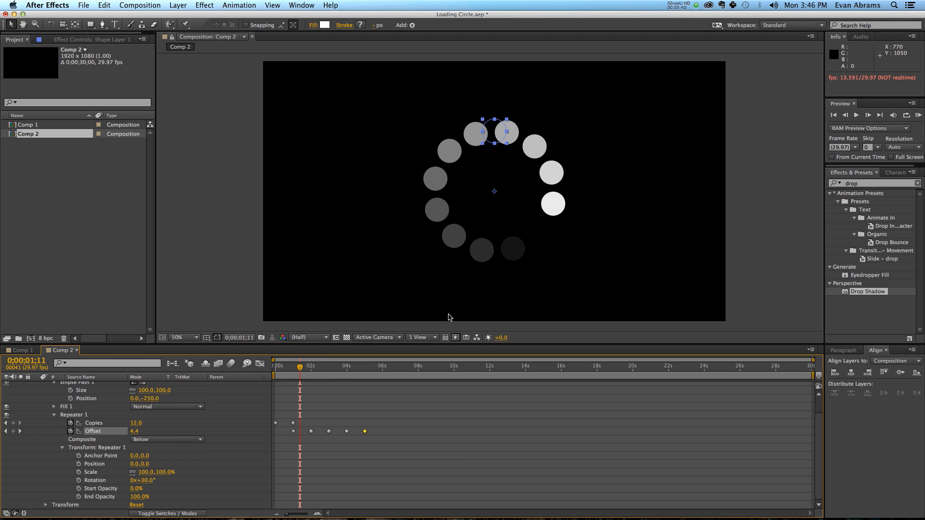
mouse_move(140, 410)
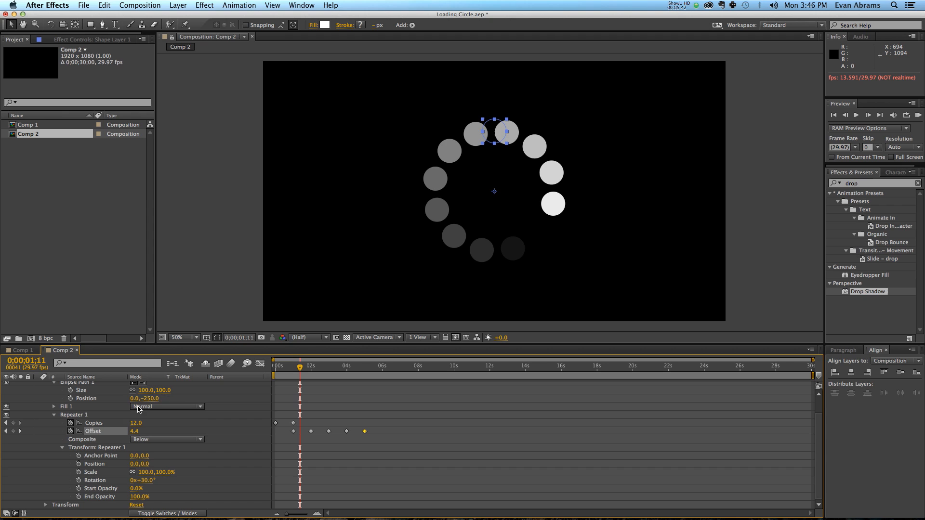
left_click(70, 430)
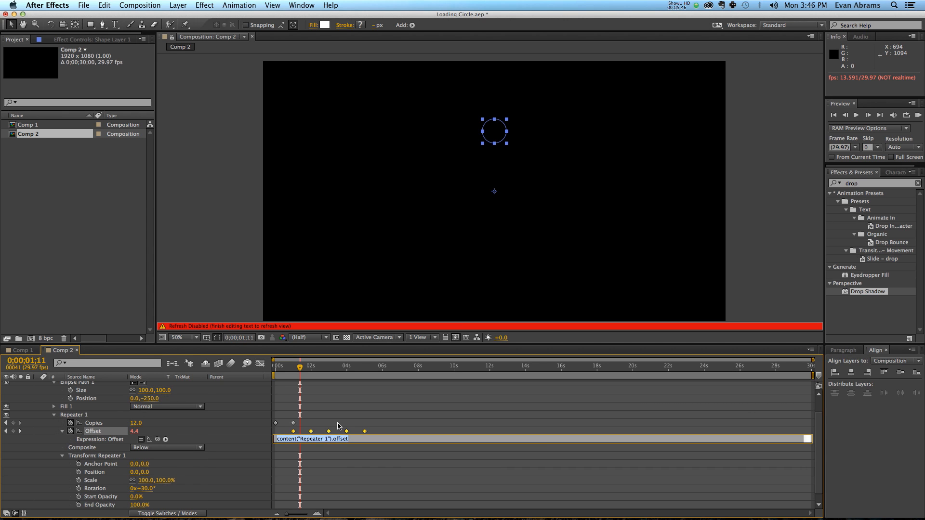
type("Math.")
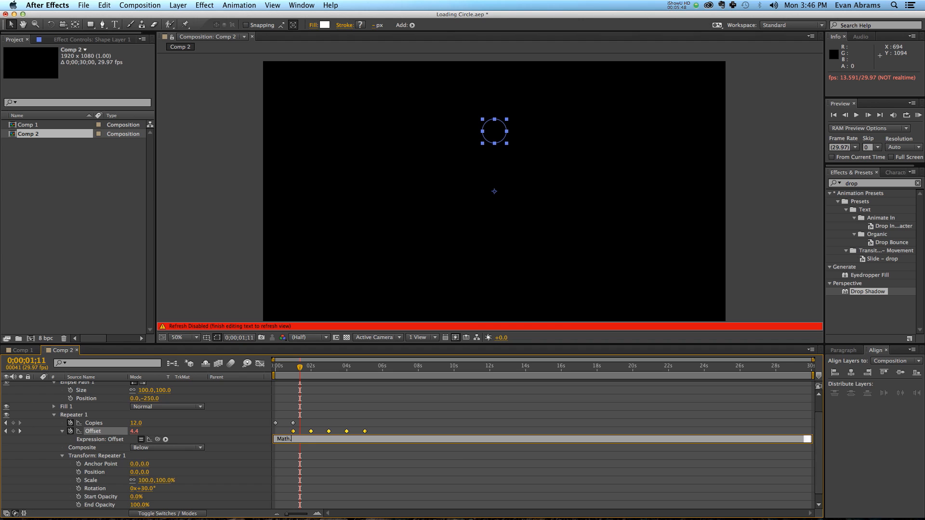
type("round()")
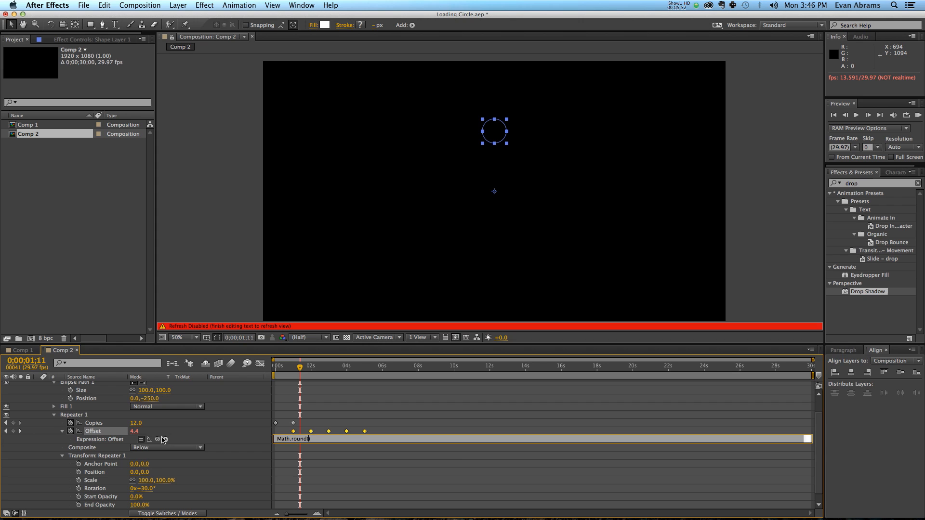
type("content(\"Repeater 1\").offset)")
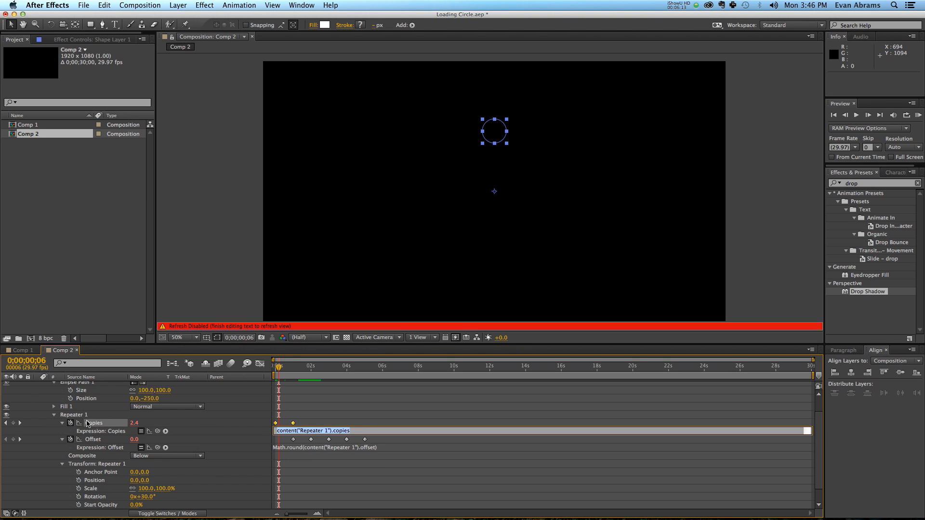
type("Math.round(content(\"Repeater 1\").offset)")
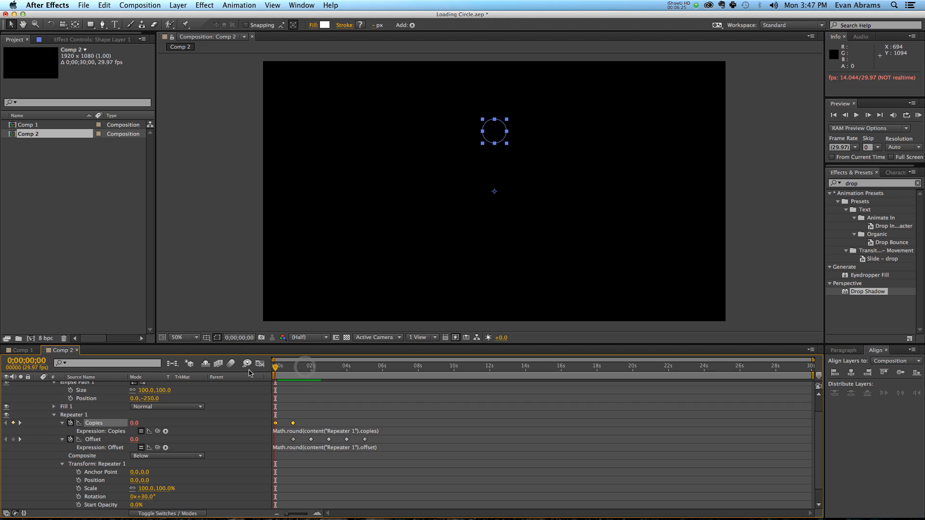
Step: Scrub past five seconds and add a higher Offset keyframe at the six-second mark
left_click_drag(275, 366, 284, 365)
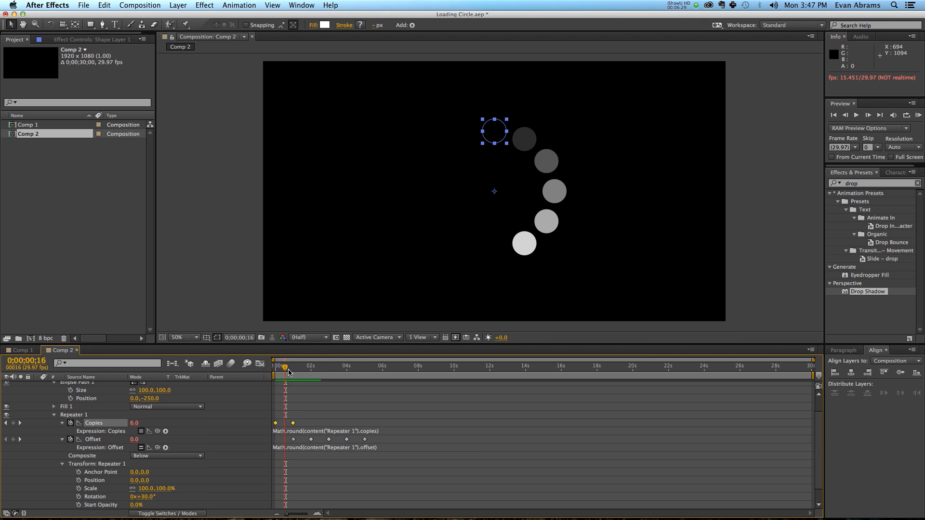
left_click(345, 365)
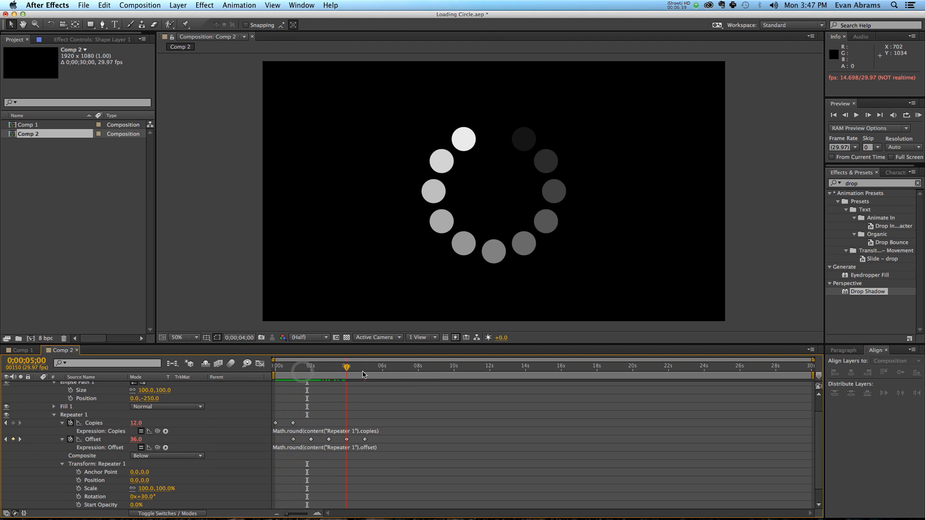
left_click(364, 366)
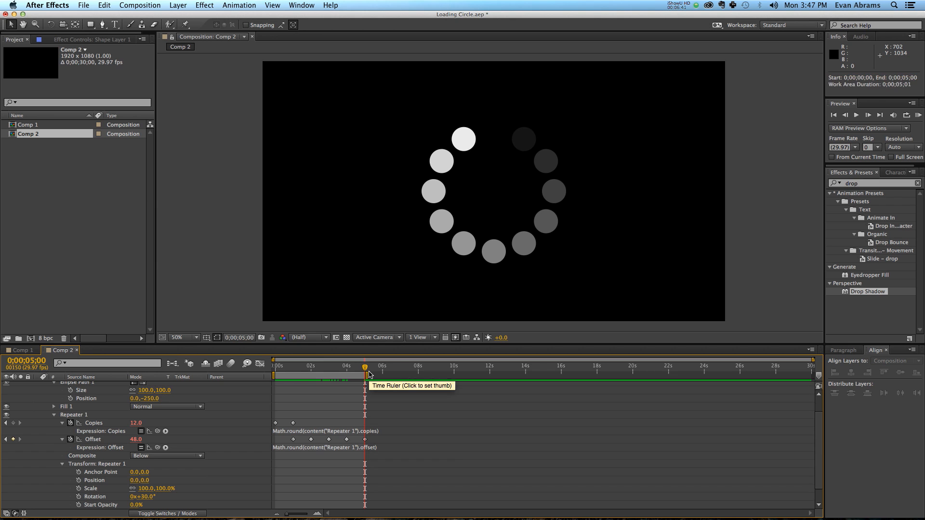
left_click(869, 116)
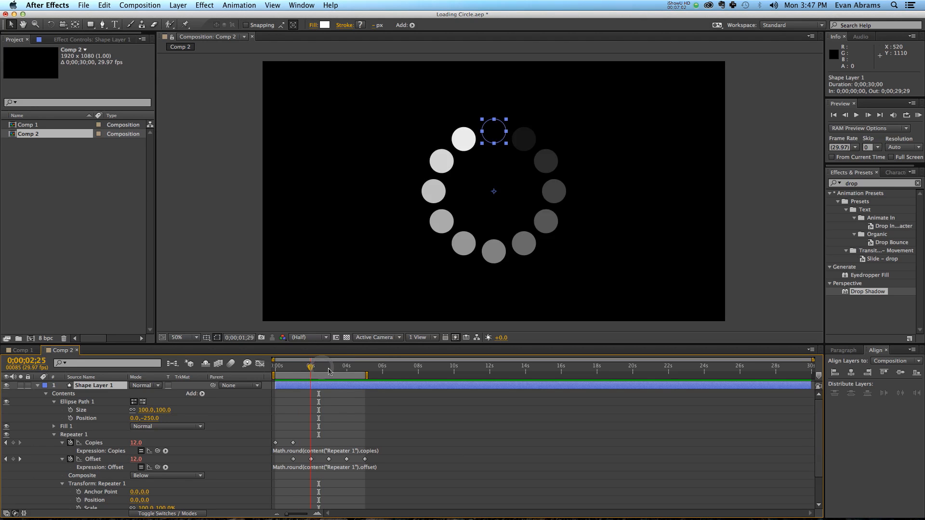
left_click_drag(310, 369, 364, 368)
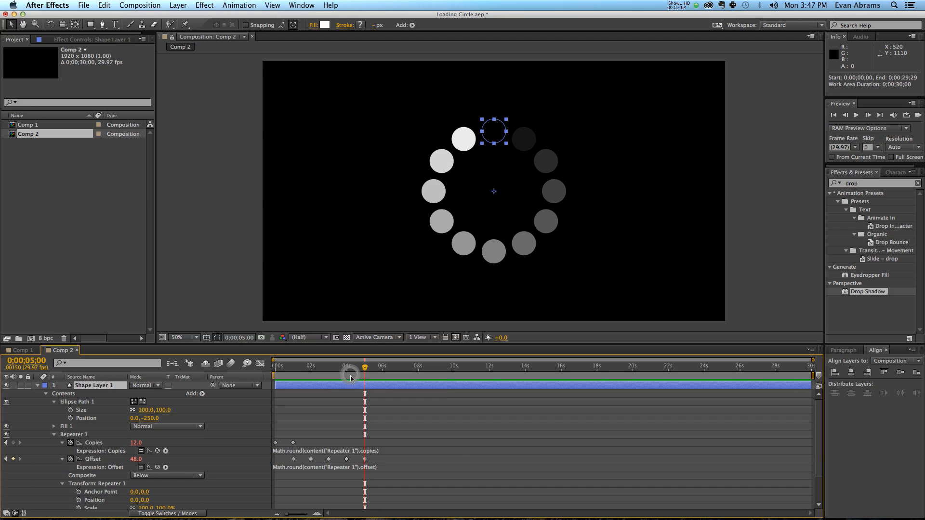
mouse_move(352, 375)
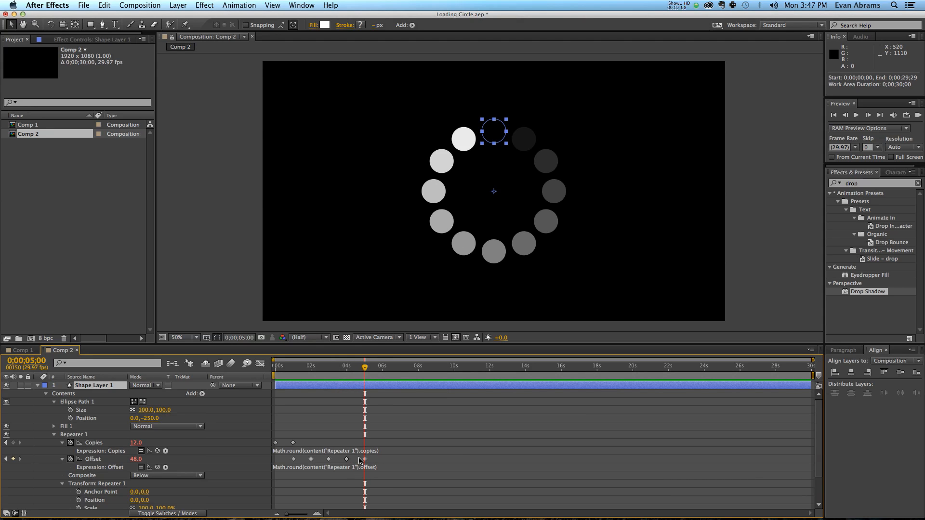
left_click(382, 366)
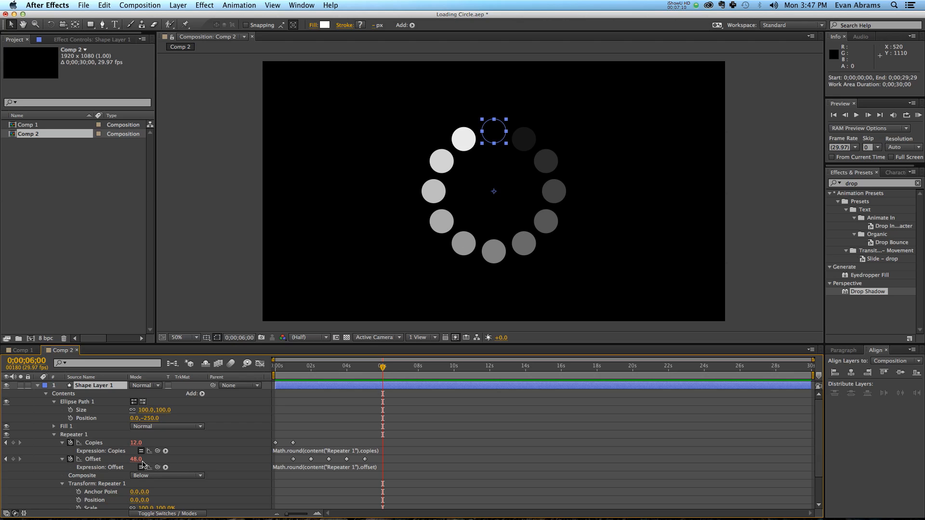
double_click(136, 459)
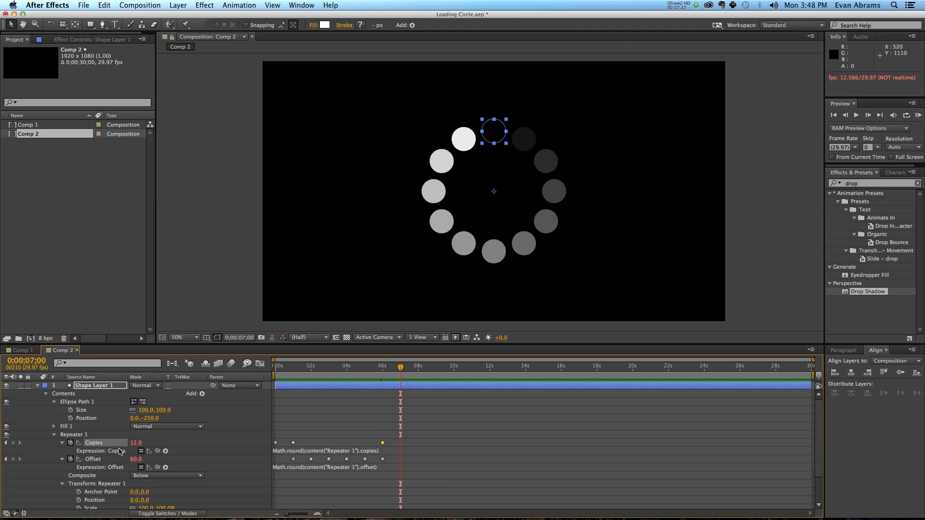
Step: Keyframe Copies to 0 and Offset to 72 at seven seconds, then scrub back to check
left_click(382, 365)
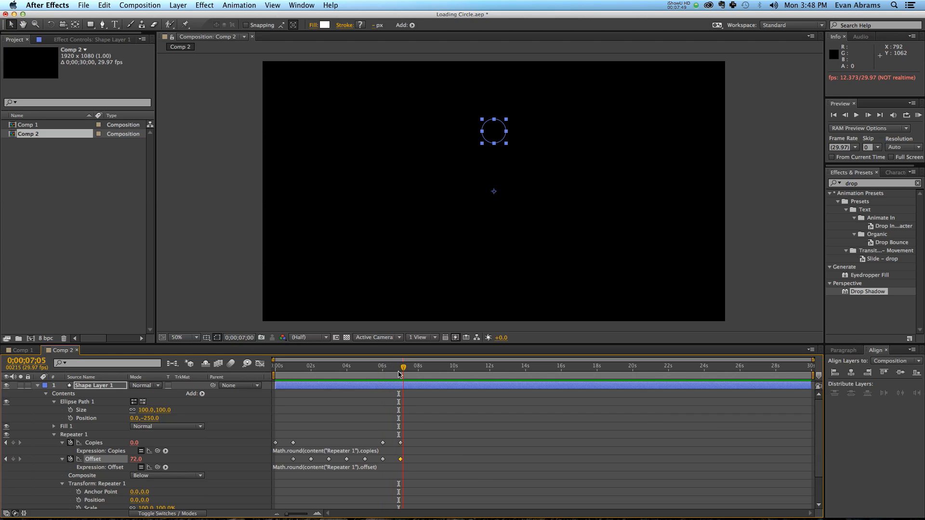
left_click_drag(403, 371, 391, 384)
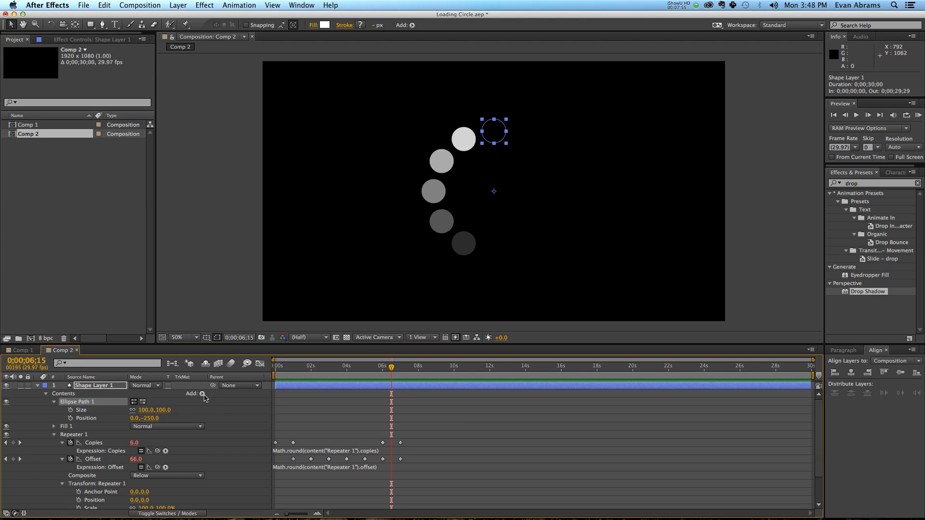
Step: Add a Rectangle to the layer contents, sized 25×250 at position 0,-239
left_click(205, 394)
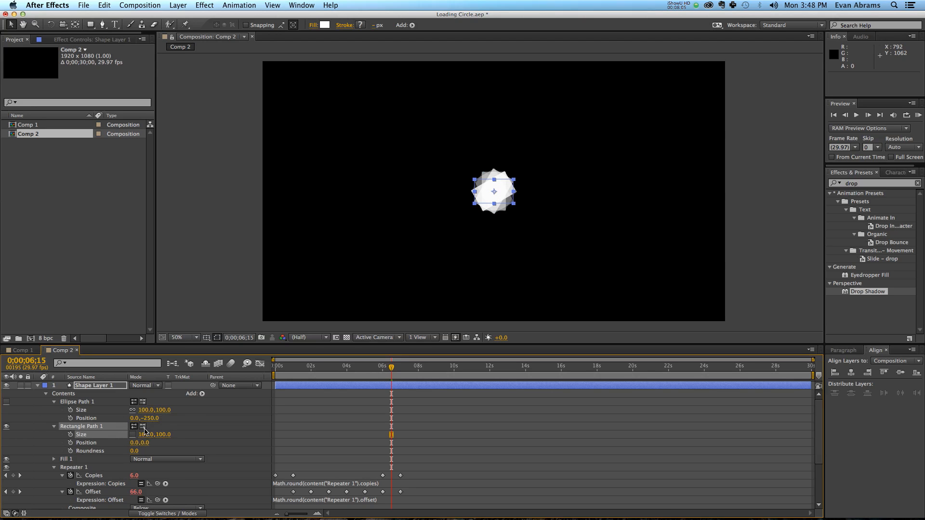
double_click(146, 434)
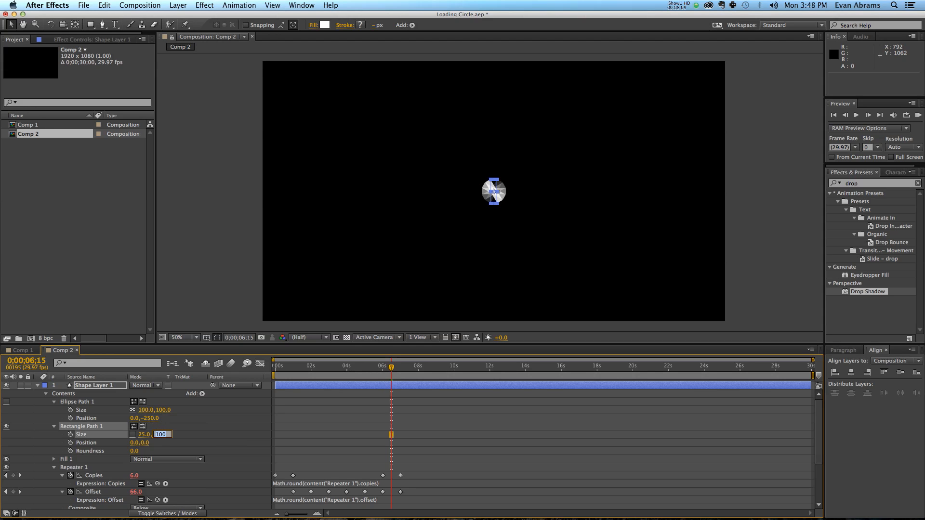
type("250.")
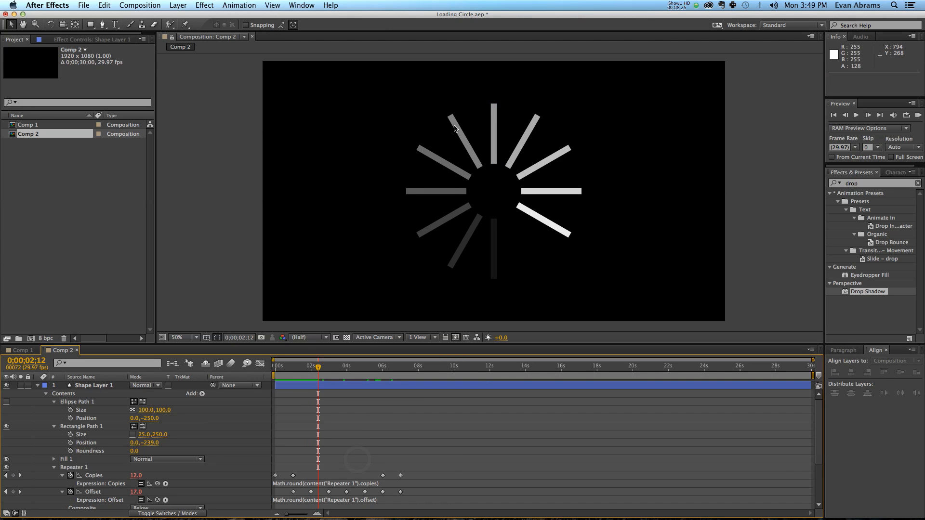
mouse_move(445, 237)
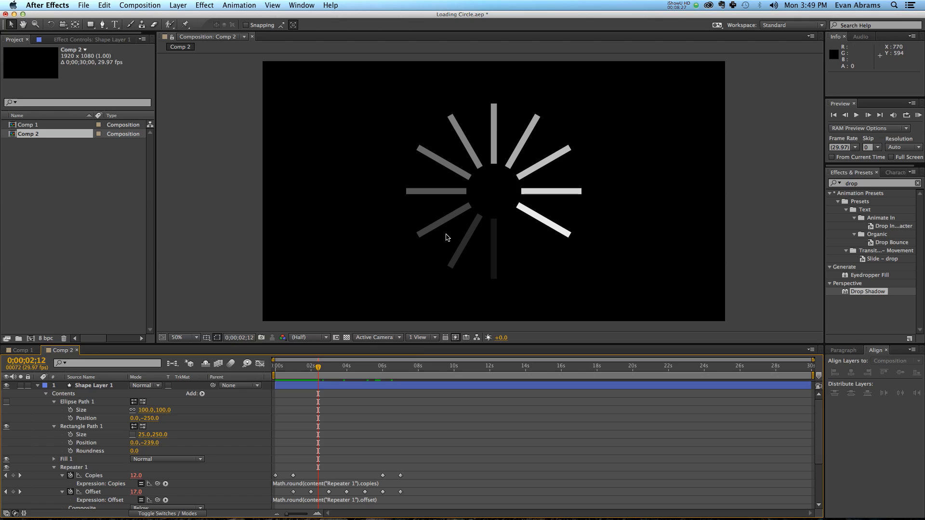